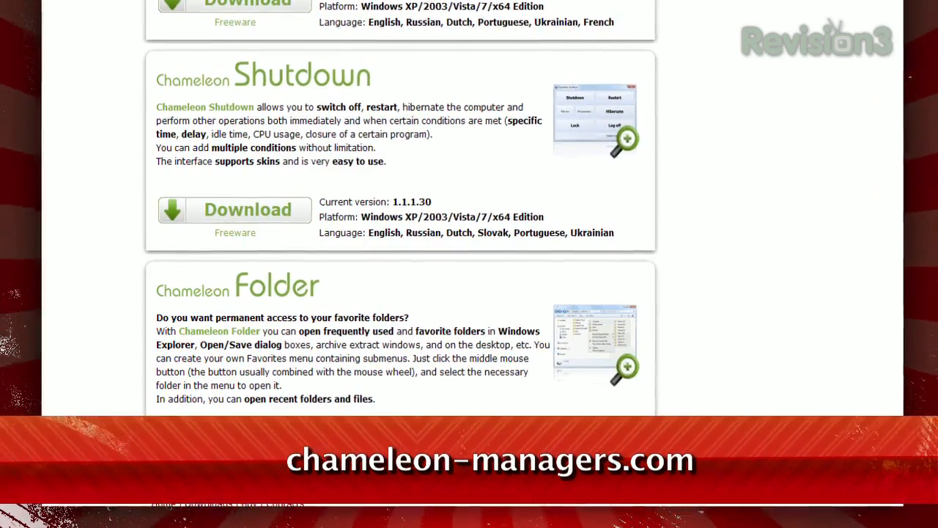
# Step: Scroll the chameleon-managers.com page to the Chameleon Folder product description
pyautogui.scroll(-3)
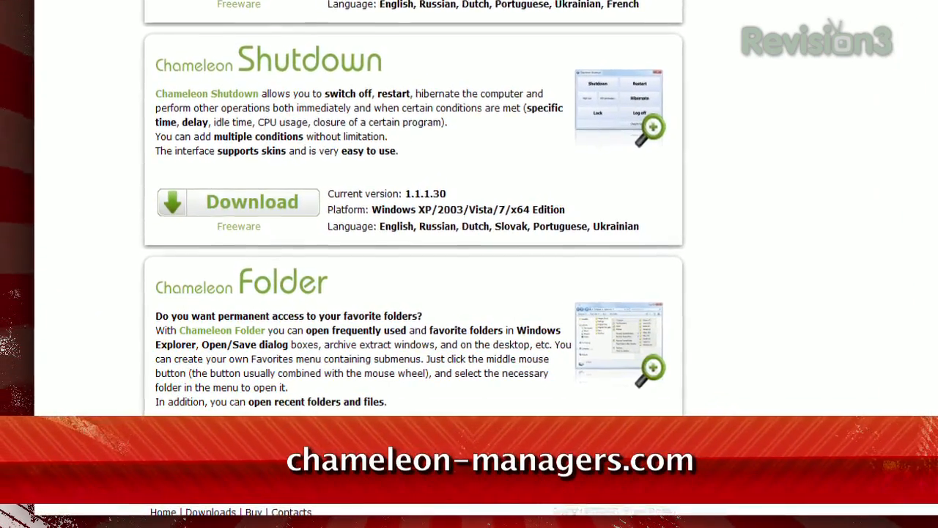
pyautogui.scroll(3)
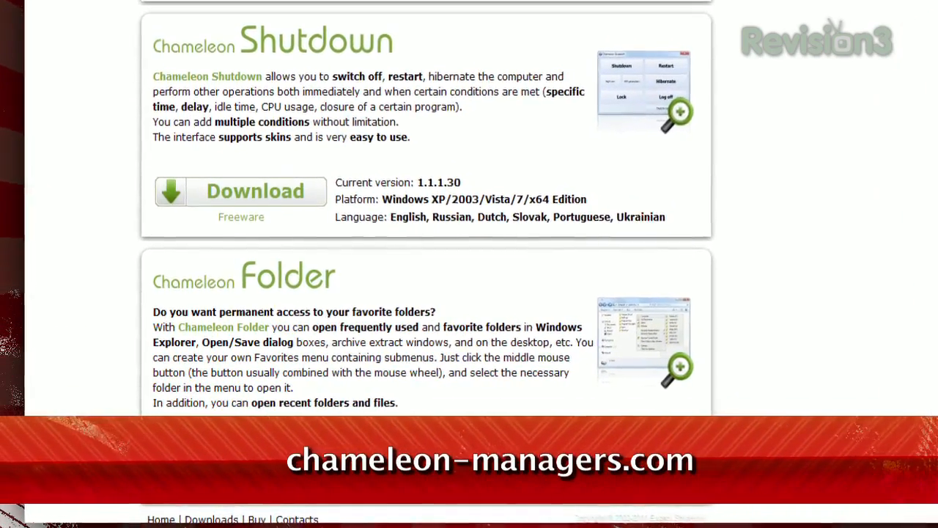
pyautogui.scroll(-3)
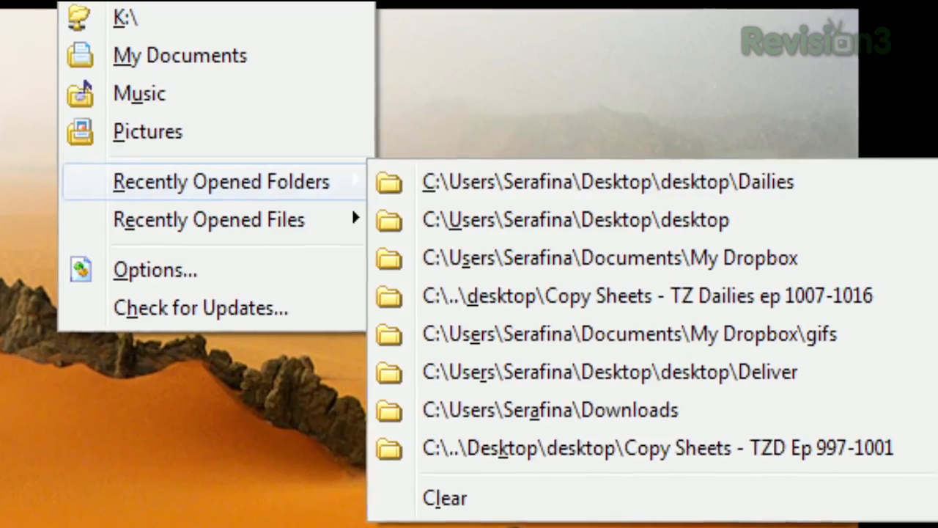
# Step: Open Chameleon Folder's Options dialog on the Preferences tab
pyautogui.click(155, 270)
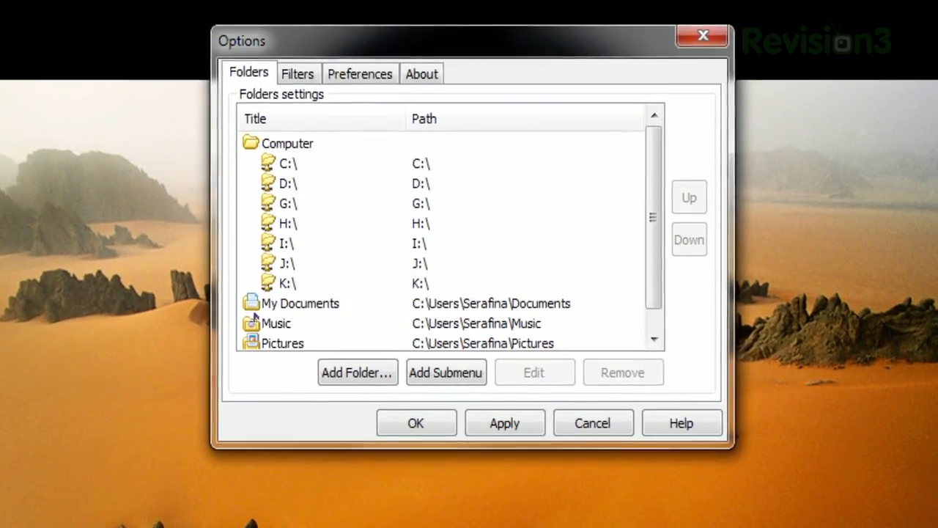
pyautogui.click(360, 73)
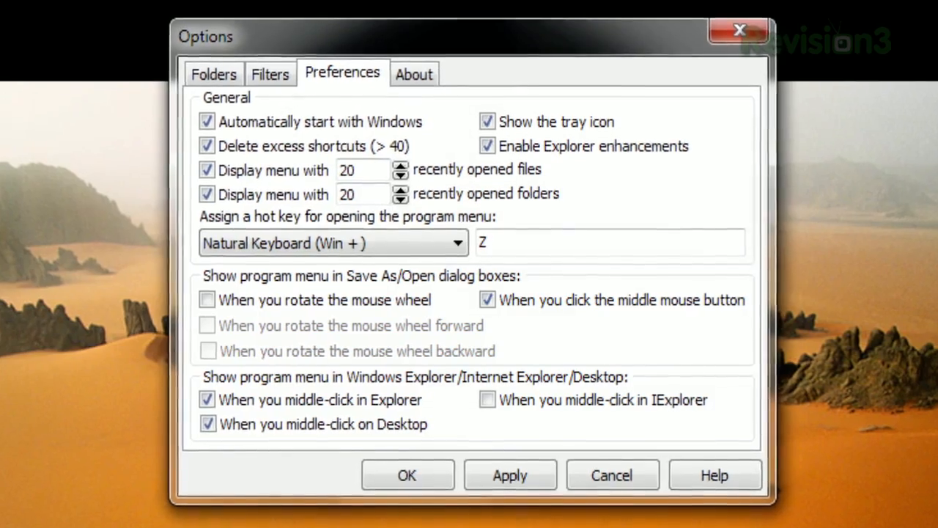